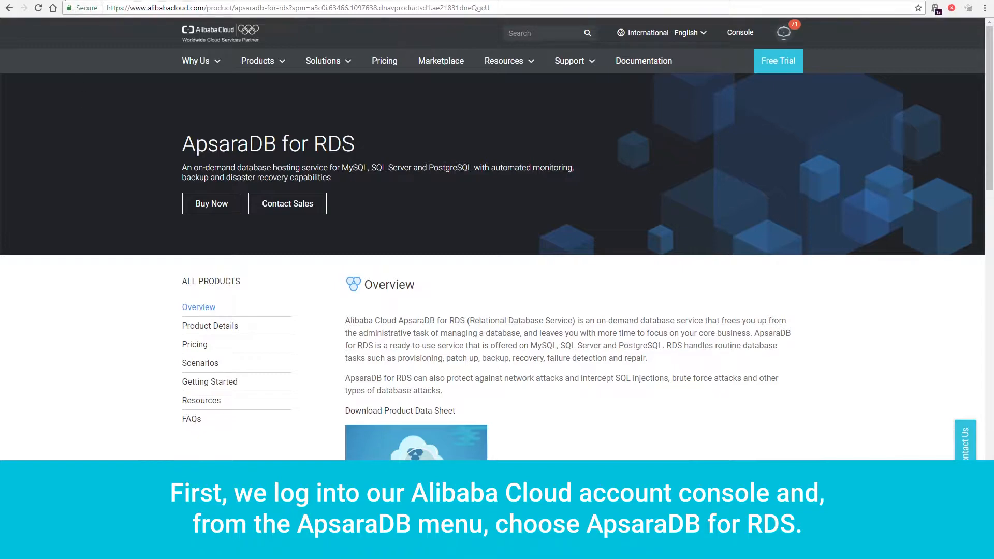
Go from the product page to the console and into the ApsaraDB for RDS instance list.
left_click(740, 32)
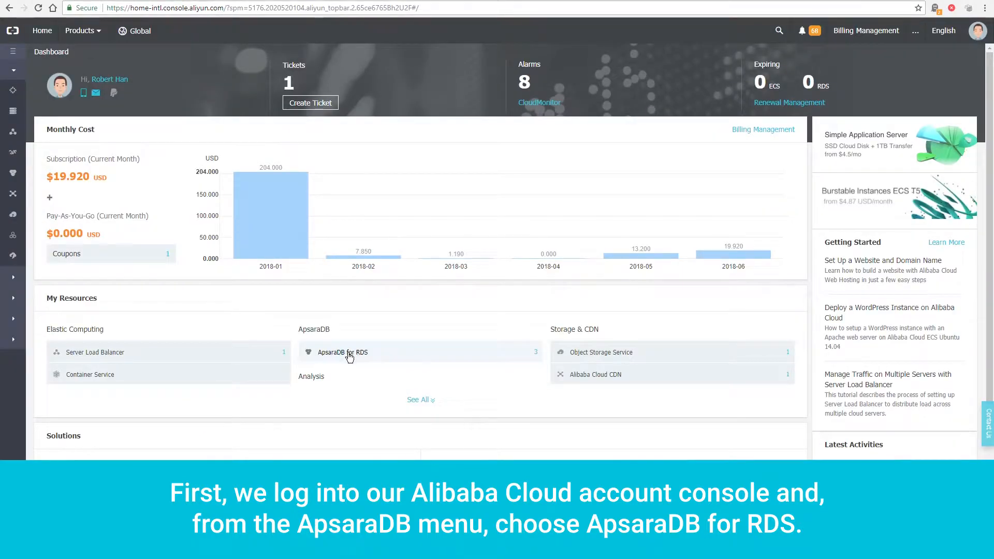
left_click(342, 352)
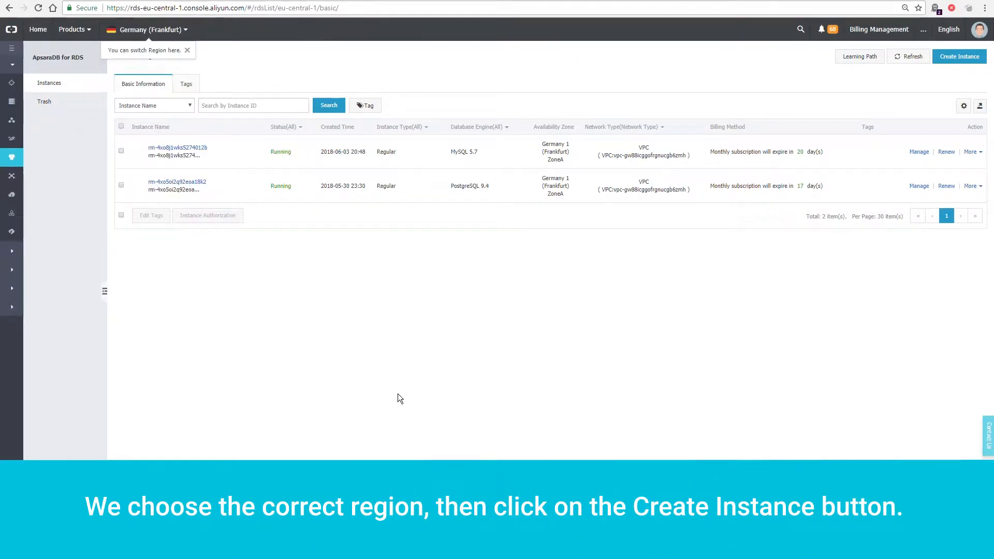
Begin a new RDS instance order with Pay-As-You-Go billing and MySQL version 5.7.
left_click(959, 56)
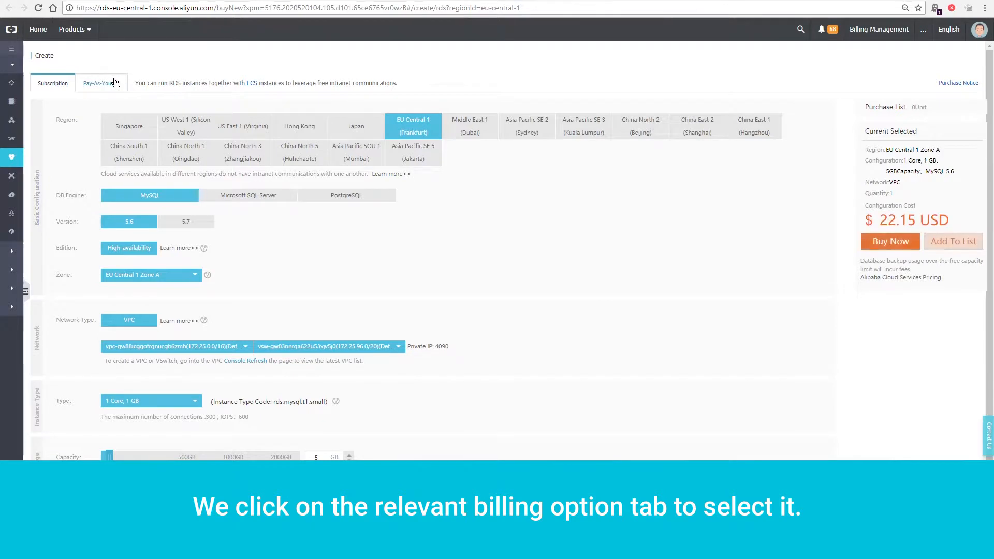
left_click(98, 83)
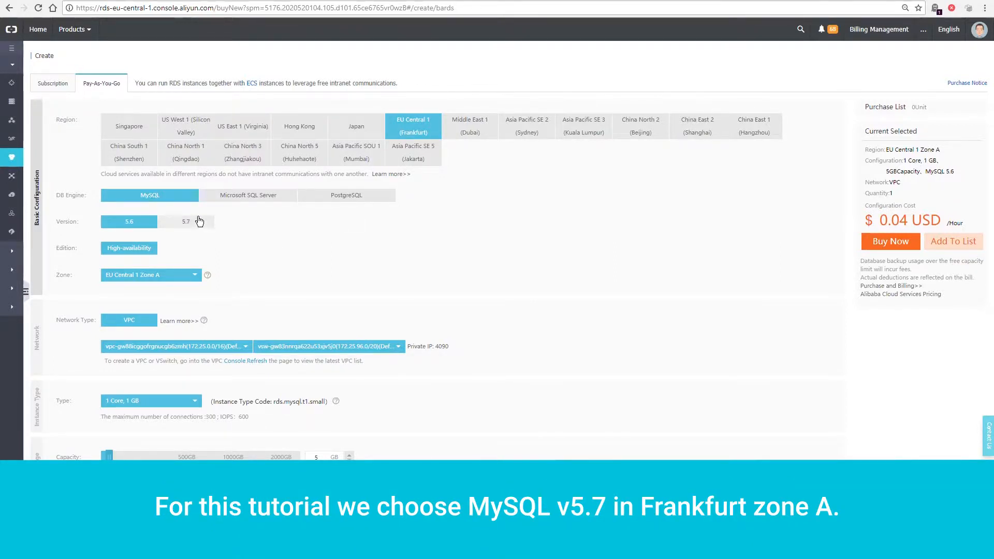
left_click(185, 222)
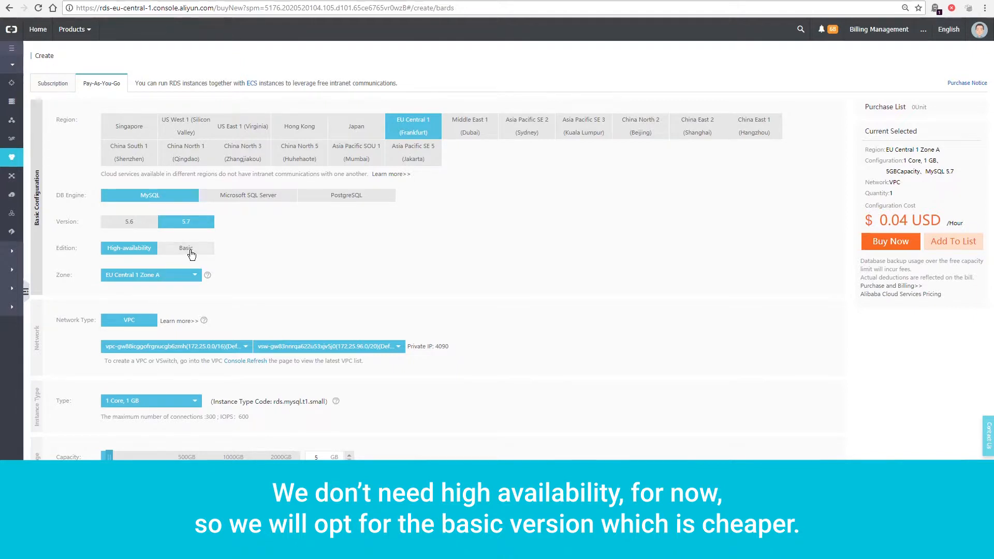
Choose Basic edition, the apsara-evaluation-vpc network and the 1 Core, 1 GB specification.
left_click(186, 247)
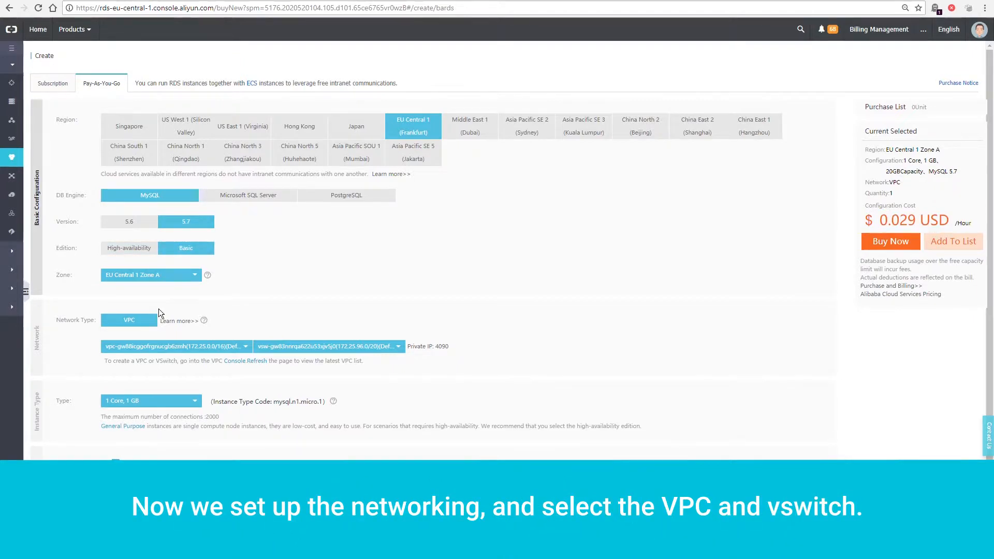
left_click(174, 346)
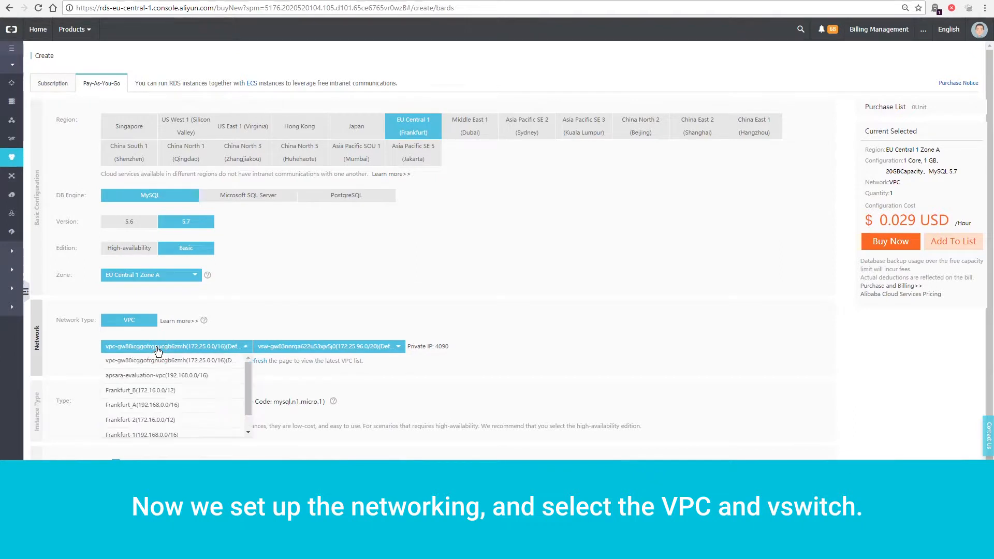
left_click(157, 375)
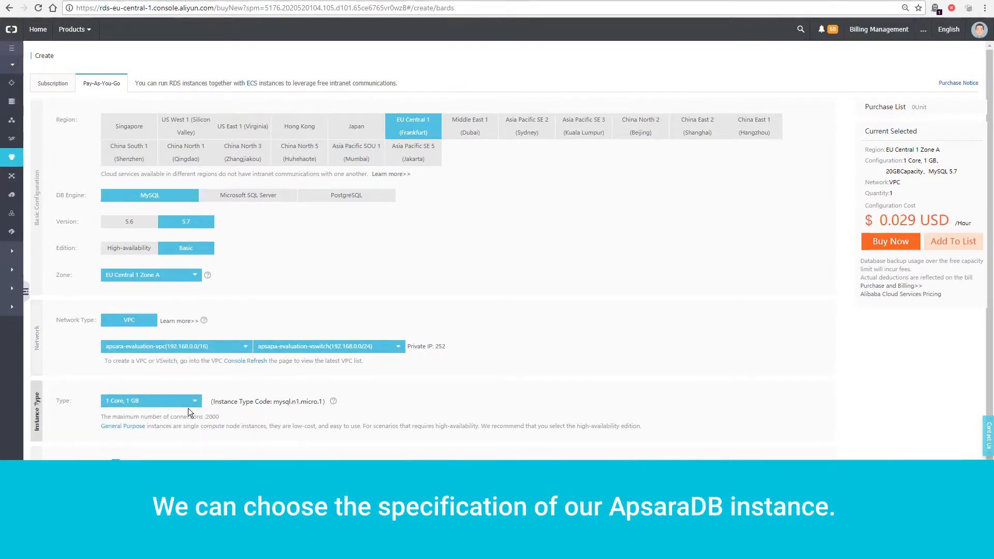
left_click(151, 399)
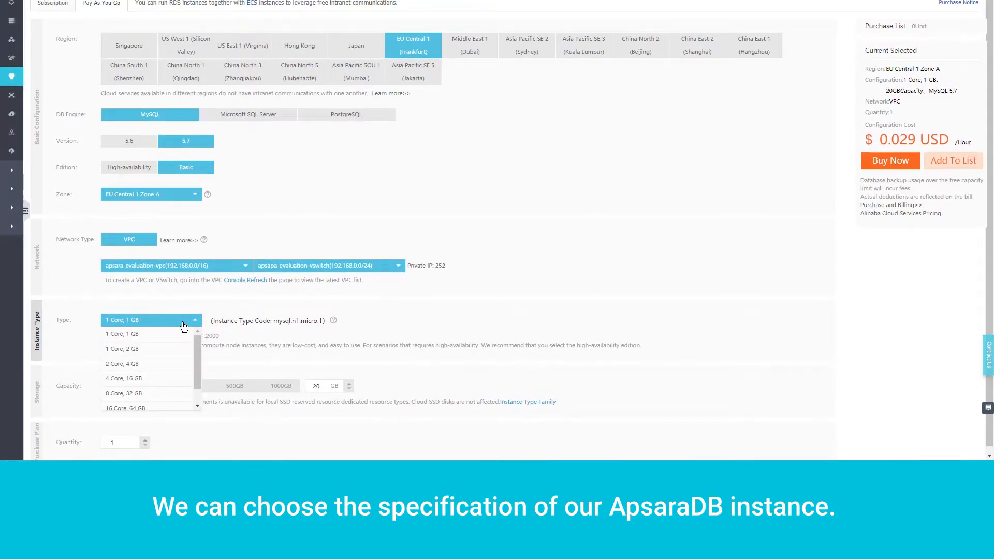
left_click(122, 334)
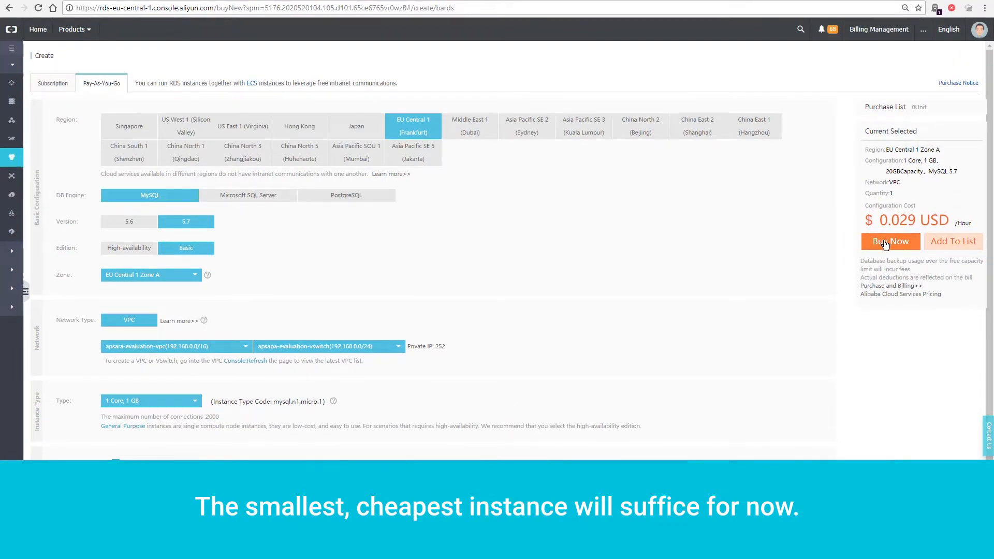
Confirm the order with Buy Now, accept the Terms of Service, pay, and return to the console.
left_click(891, 242)
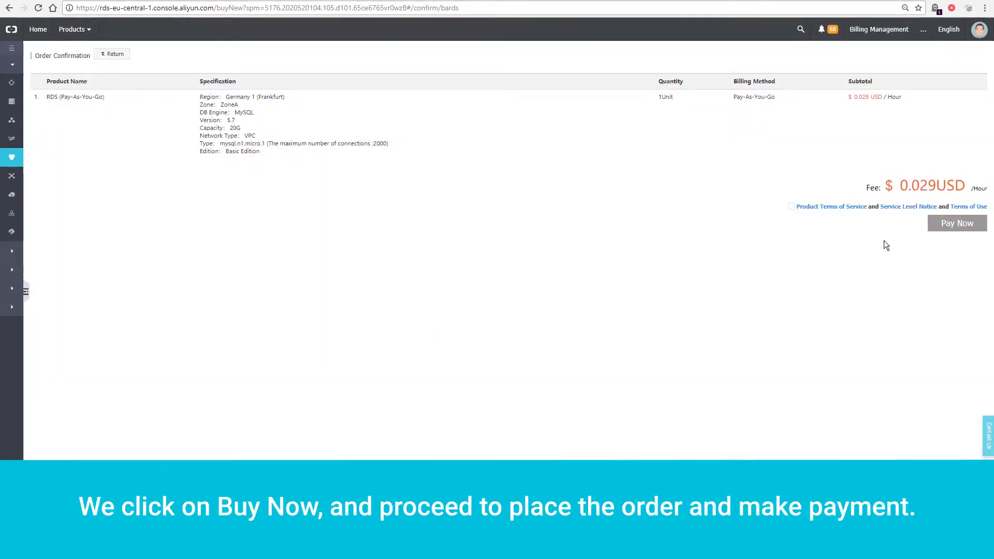
left_click(791, 206)
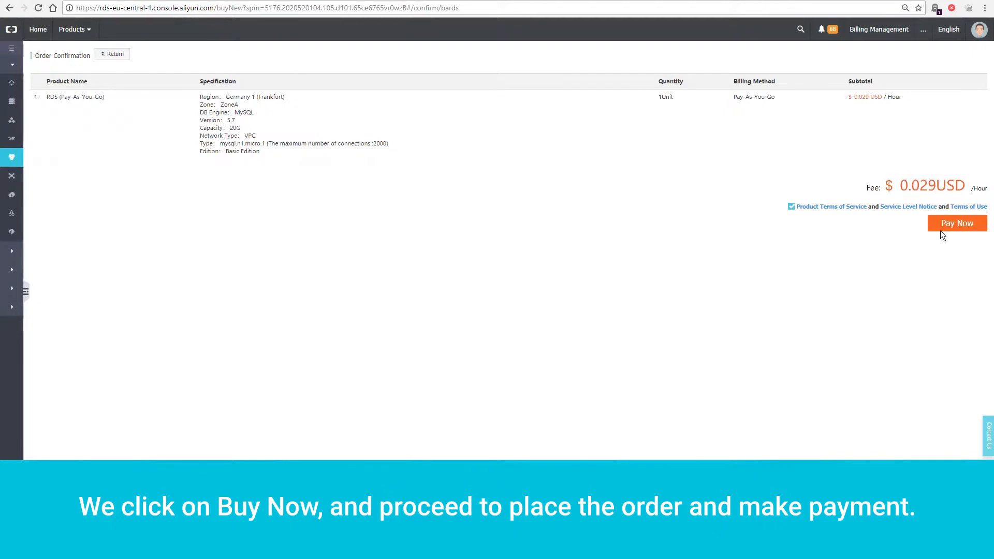
left_click(957, 223)
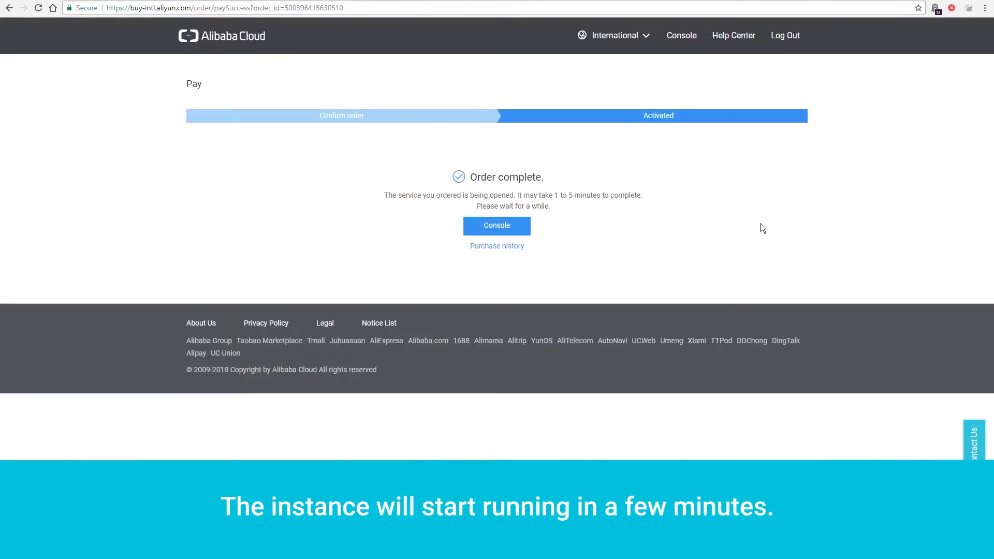
left_click(497, 225)
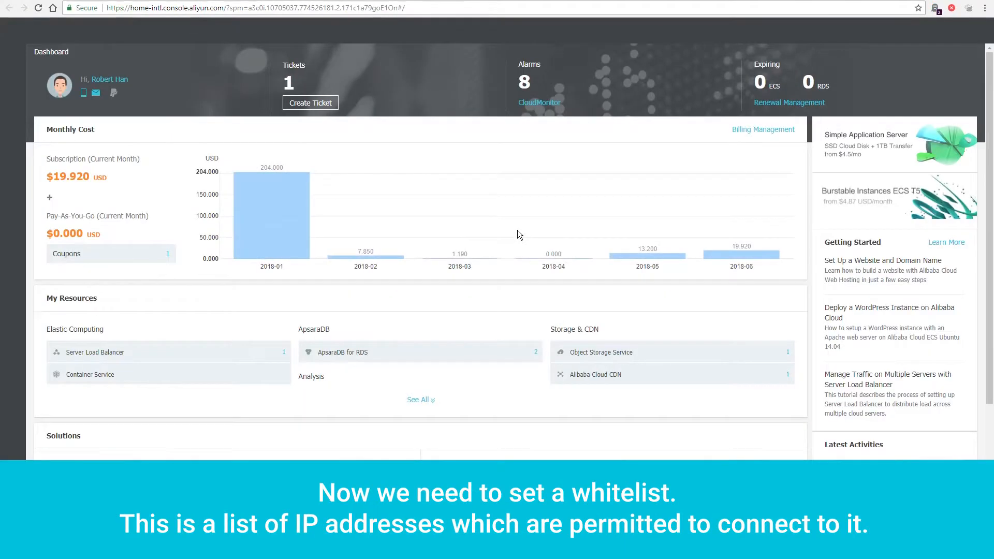
Open the newly created instance from the RDS list and go to its Security whitelist settings.
left_click(340, 352)
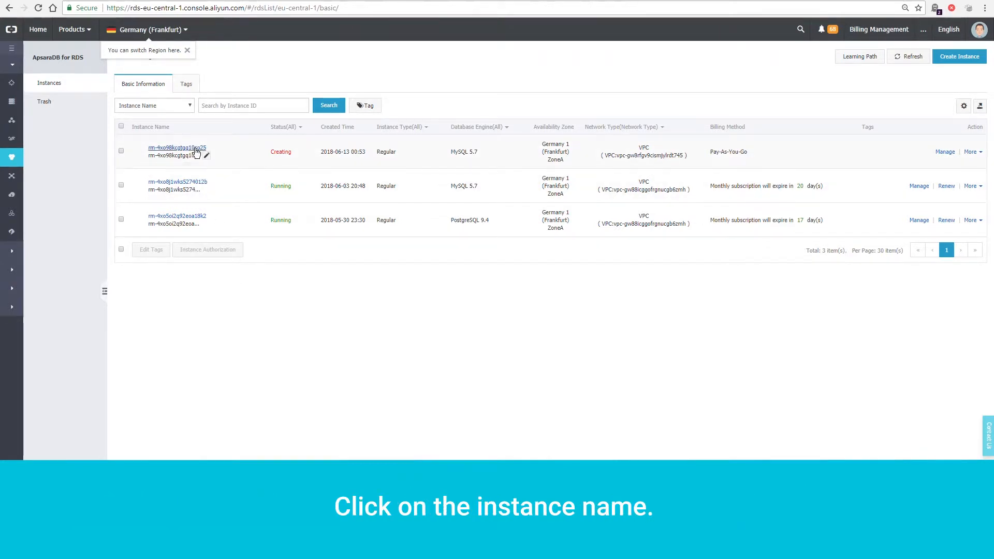
left_click(176, 148)
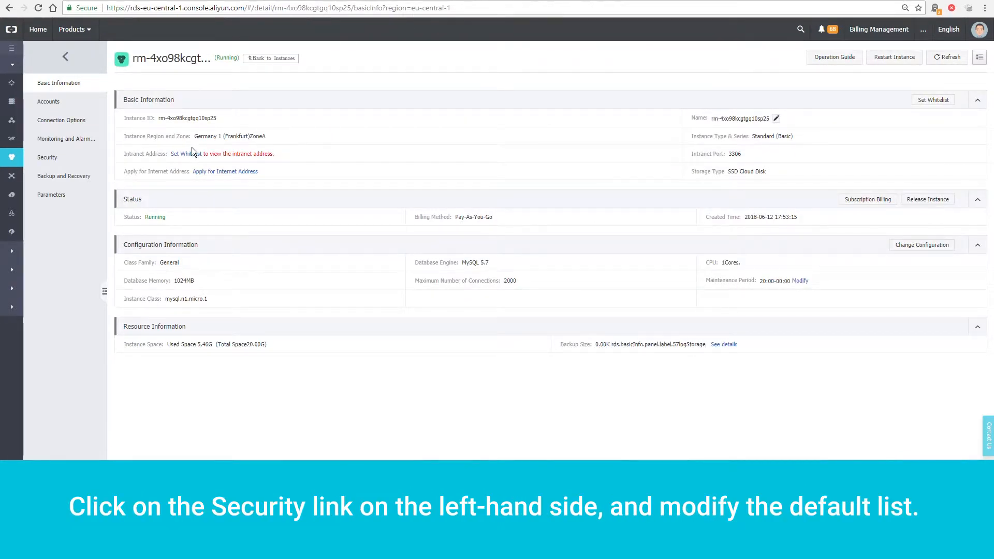
left_click(47, 157)
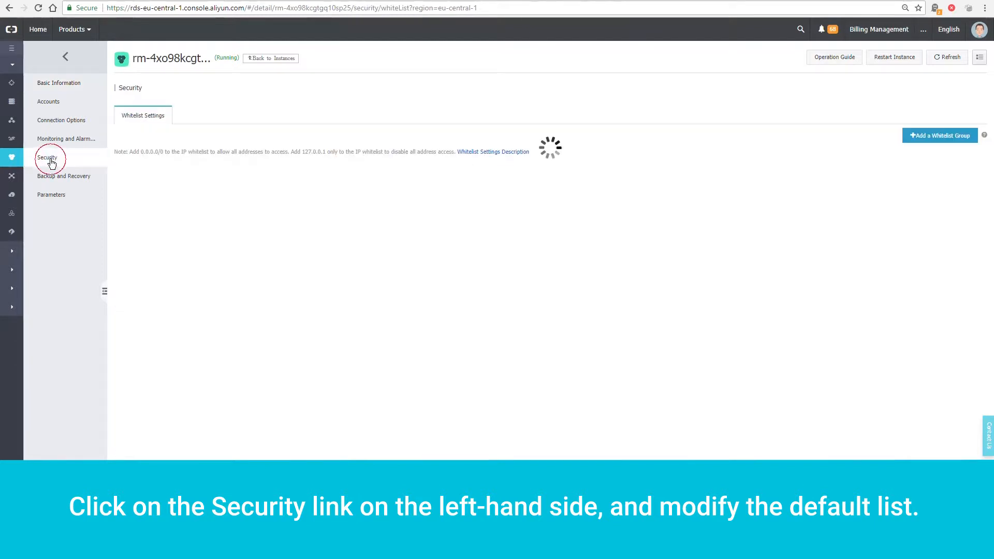
Modify the default whitelist group to 0.0.0.0/0 and save it.
left_click(962, 155)
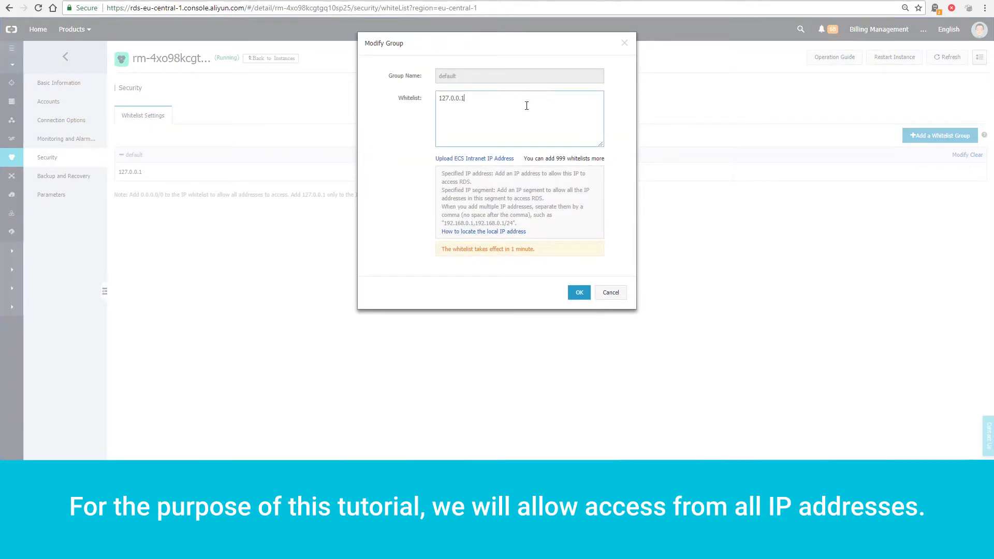
type("0.0.")
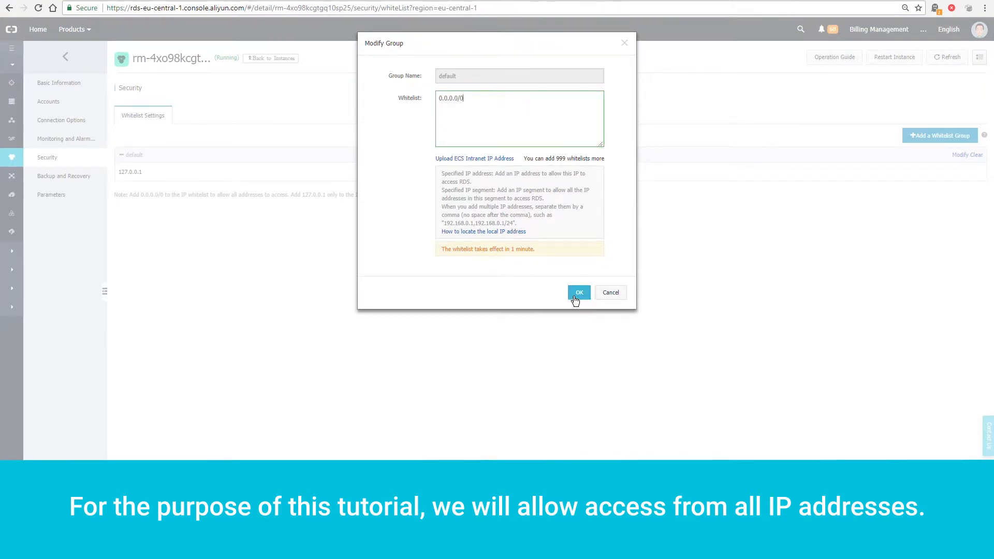
left_click(578, 292)
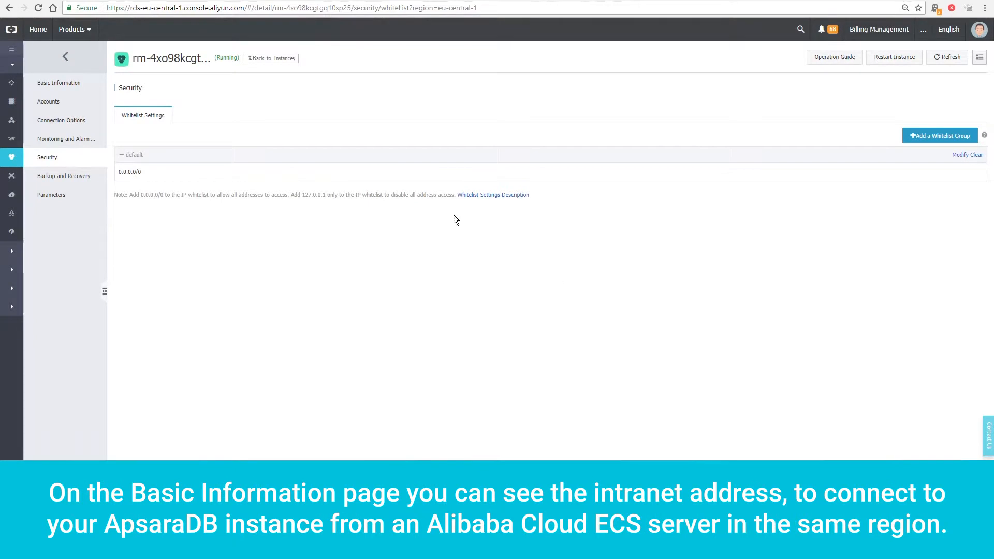
On Basic Information, apply for an Internet address for the instance and confirm with OK.
left_click(59, 83)
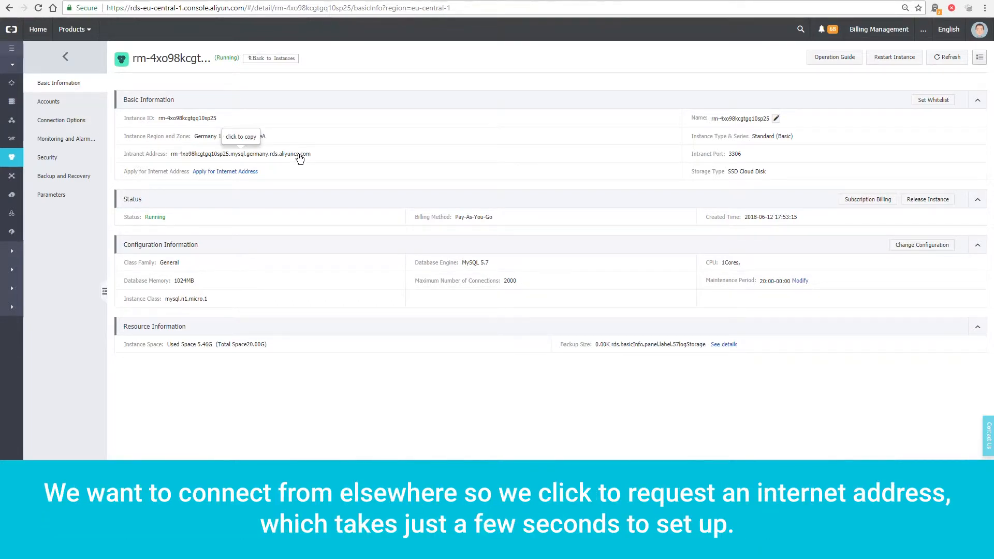
left_click(225, 171)
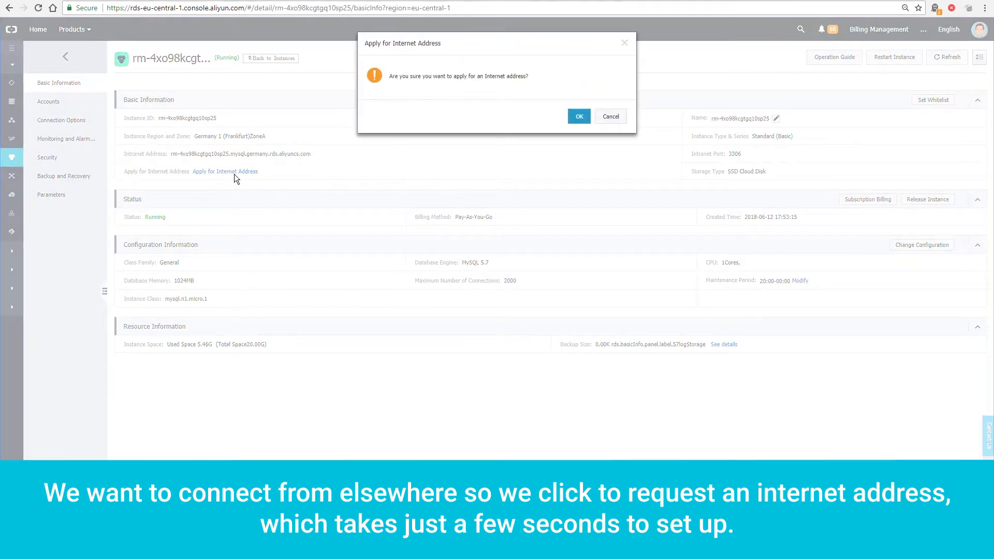
left_click(578, 116)
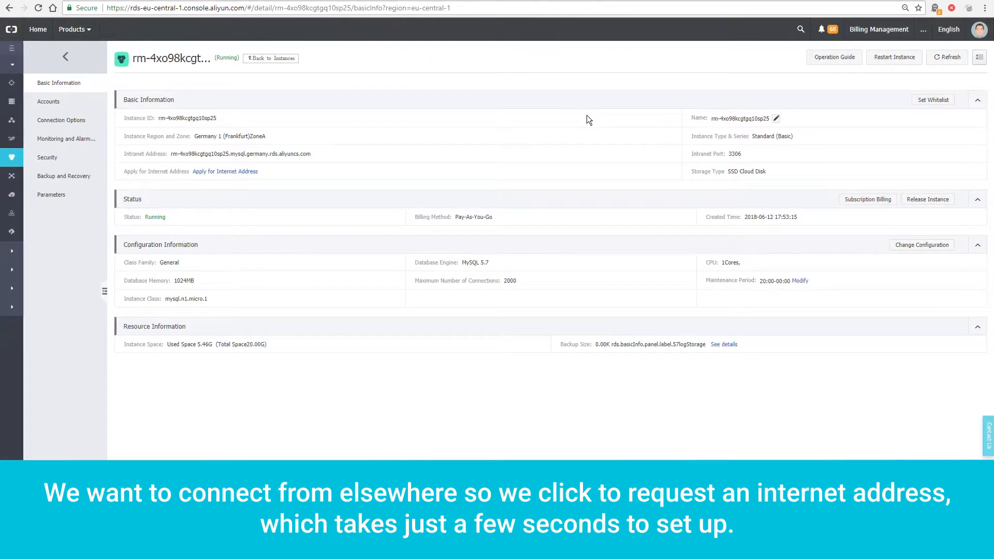
left_click(224, 171)
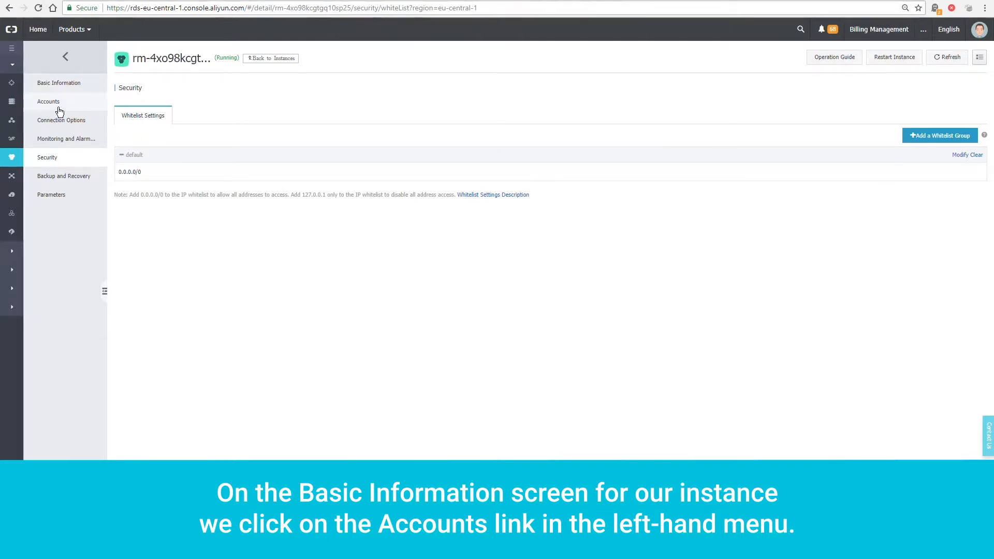
Under Accounts, create the initial superuser account named root with its password.
left_click(48, 101)
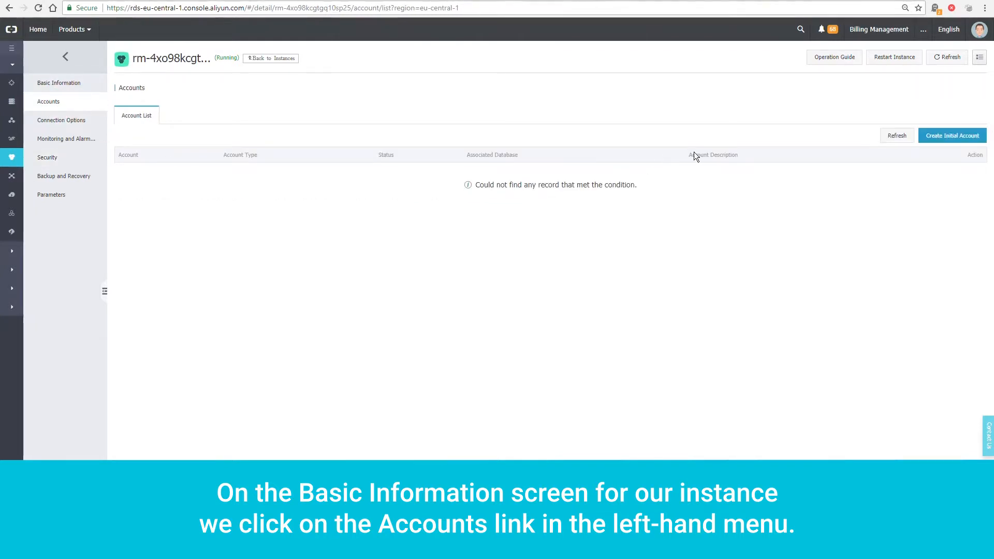
left_click(952, 135)
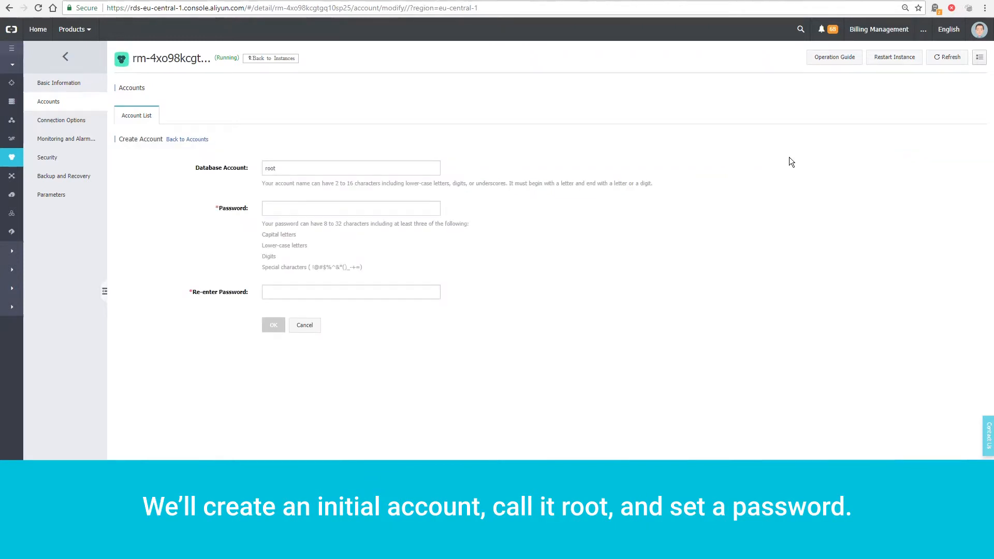
left_click(351, 208)
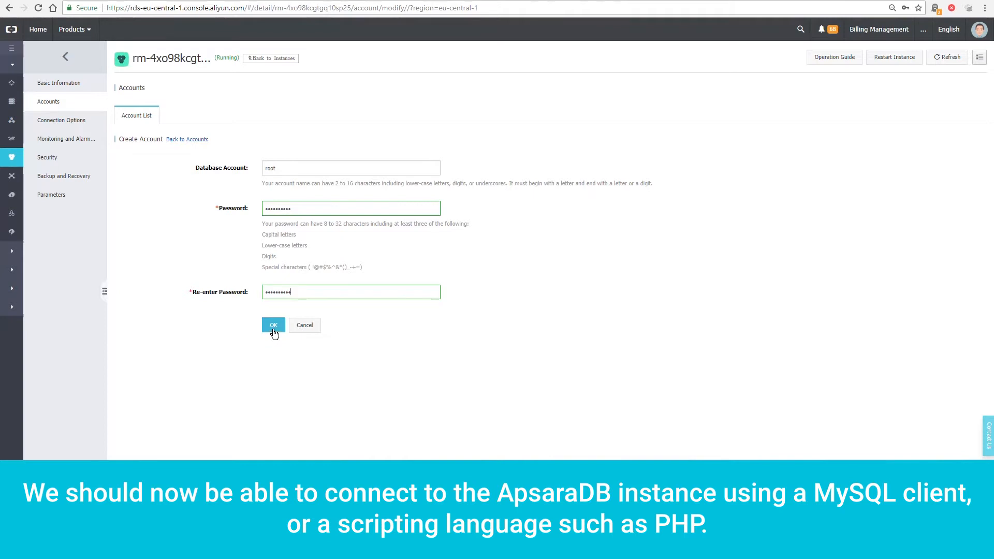
left_click(274, 325)
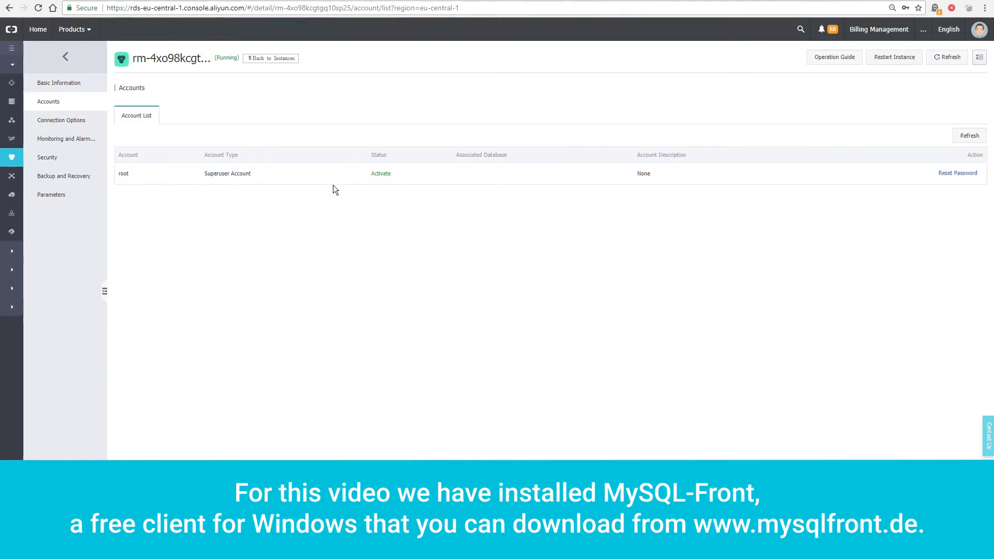
Switch to MySQL-Front and add an account named Apsara with host rm-4xc98kcgtgq10sp25no.mysql.germany.rds.aliyuncs.com.
key("alt+tab")
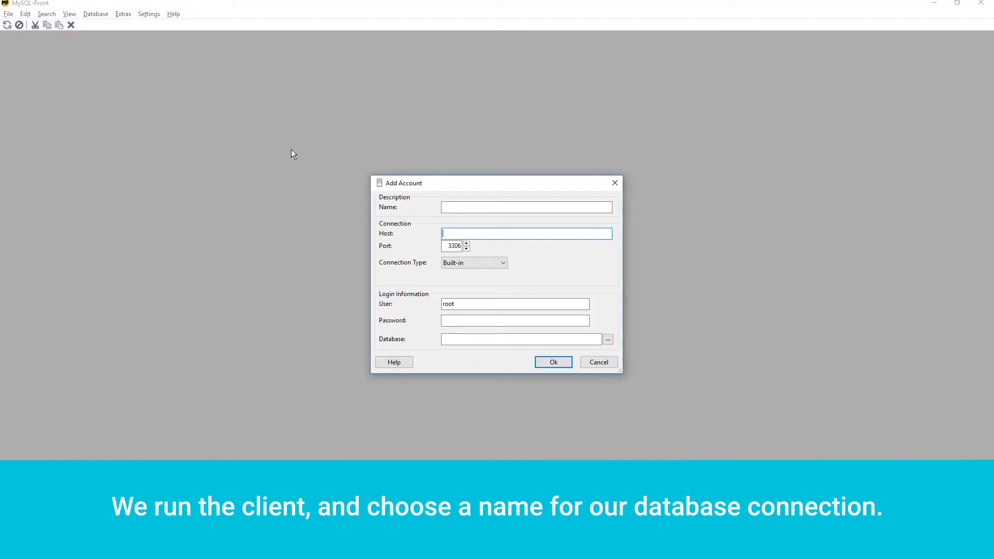
type("Apsara")
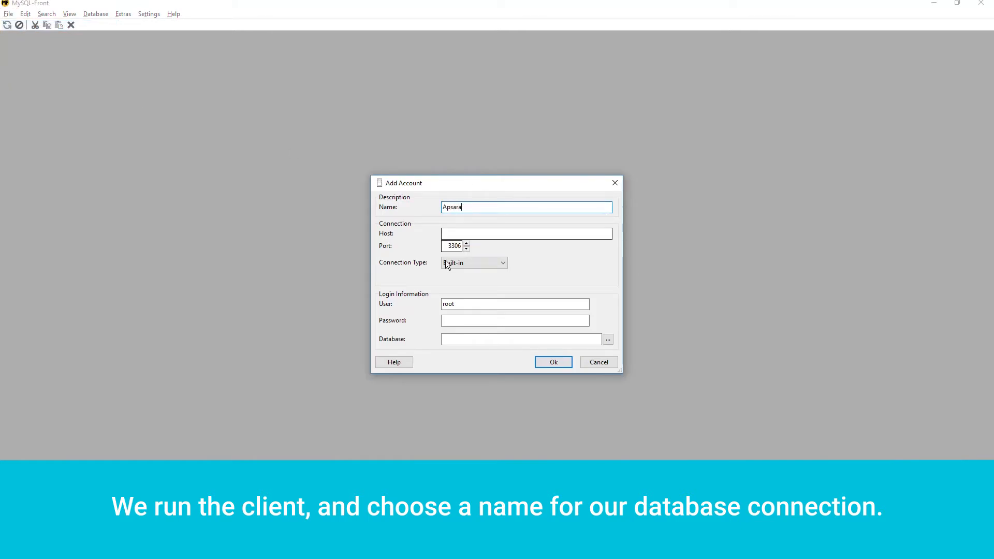
left_click(526, 233)
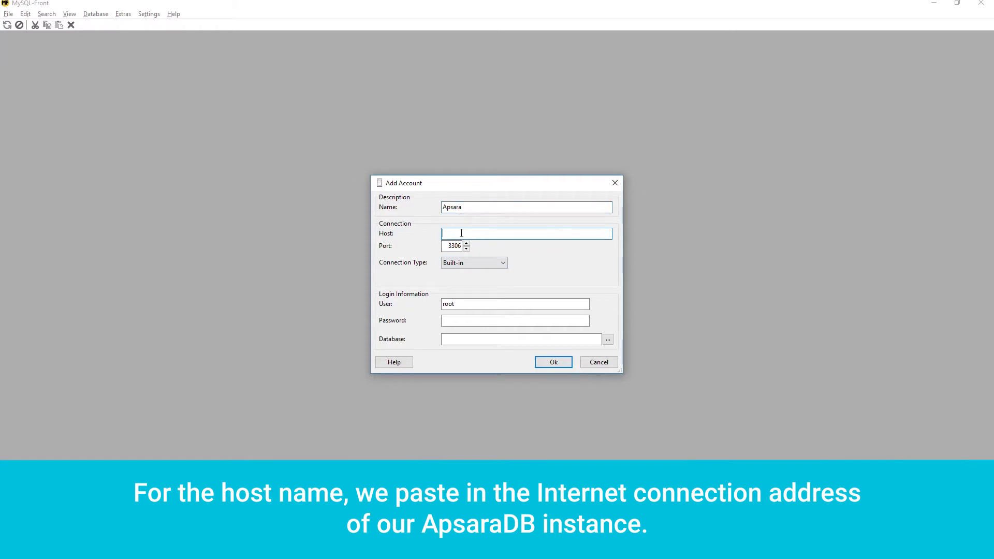
type("rm-4xc98kcgtgq10sp25no.mysql.germany.rds.aliyuncs.com")
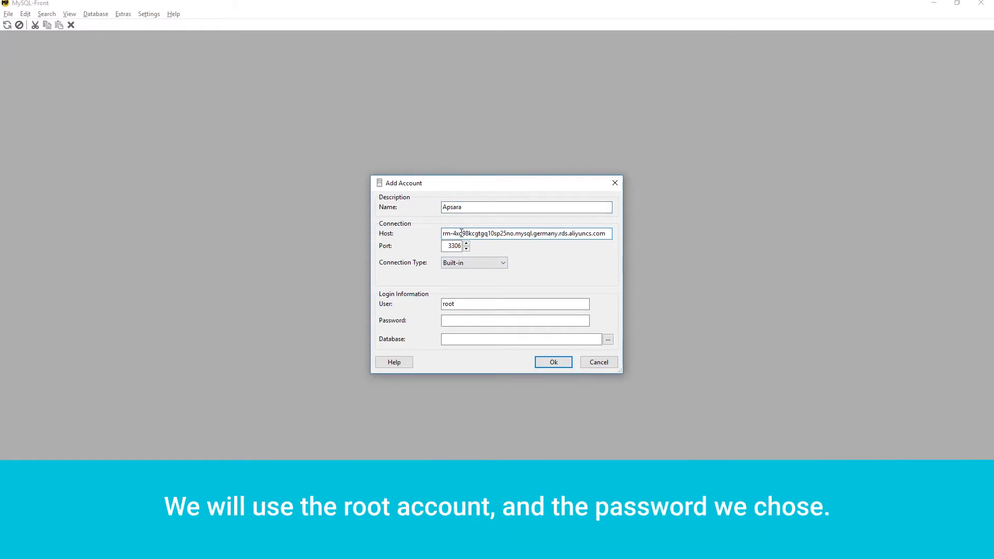
Enter the root password, pick a database from the server and save the connection.
left_click(515, 320)
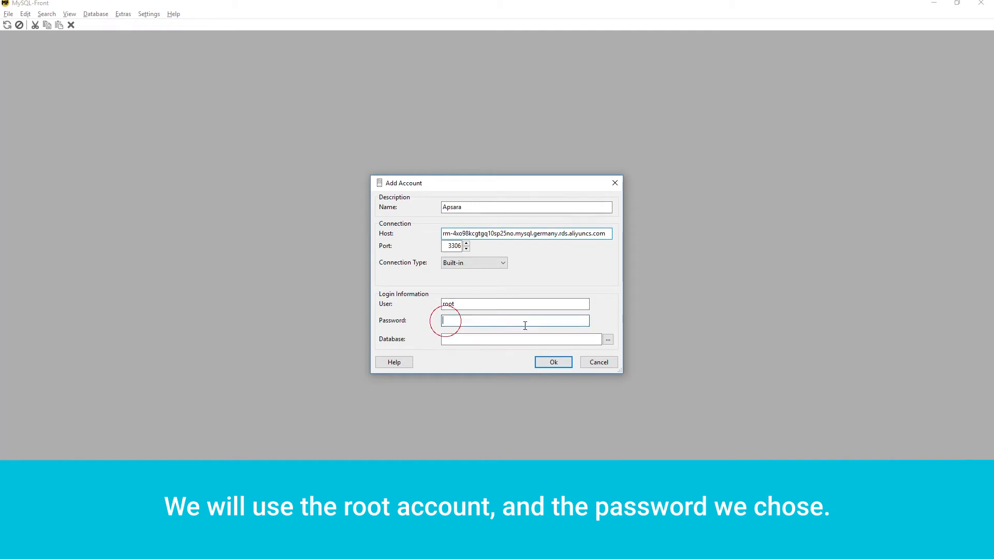
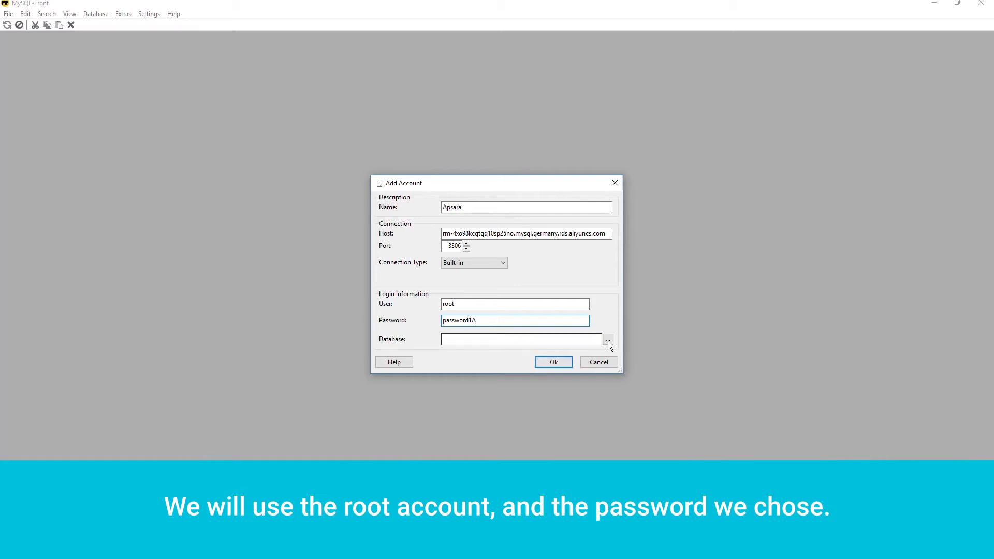
left_click(607, 339)
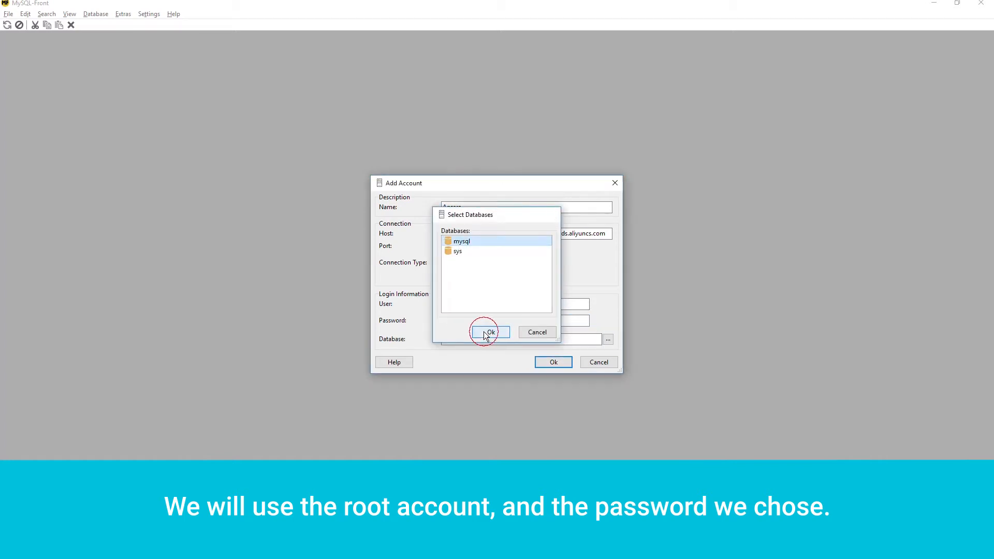
left_click(489, 333)
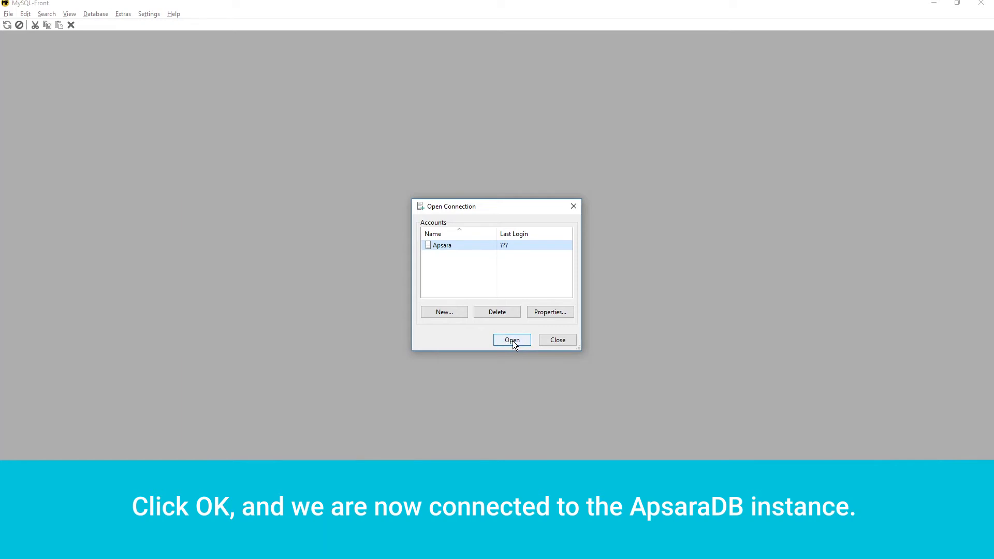
Open the Apsara connection to show the instance's databases, then return to the console.
left_click(511, 340)
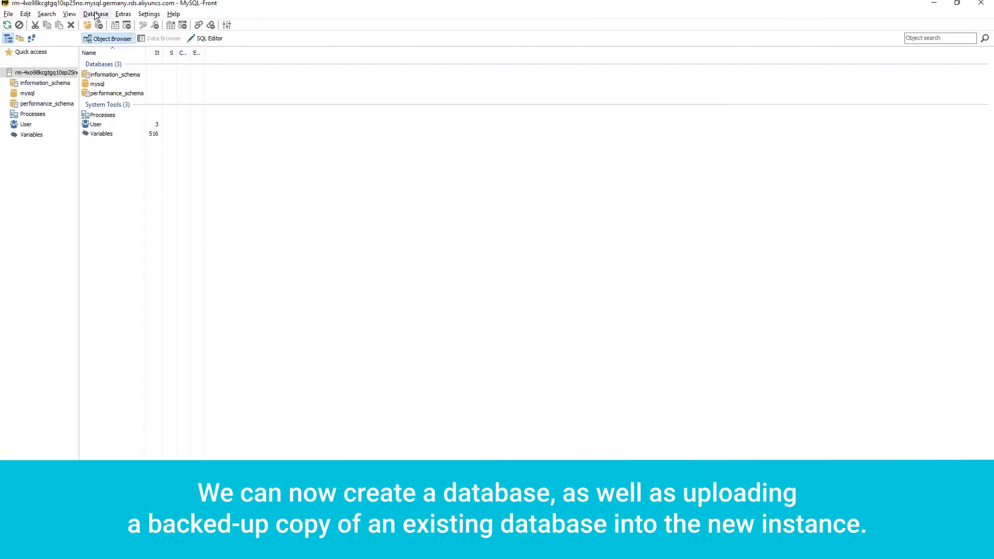
left_click(95, 14)
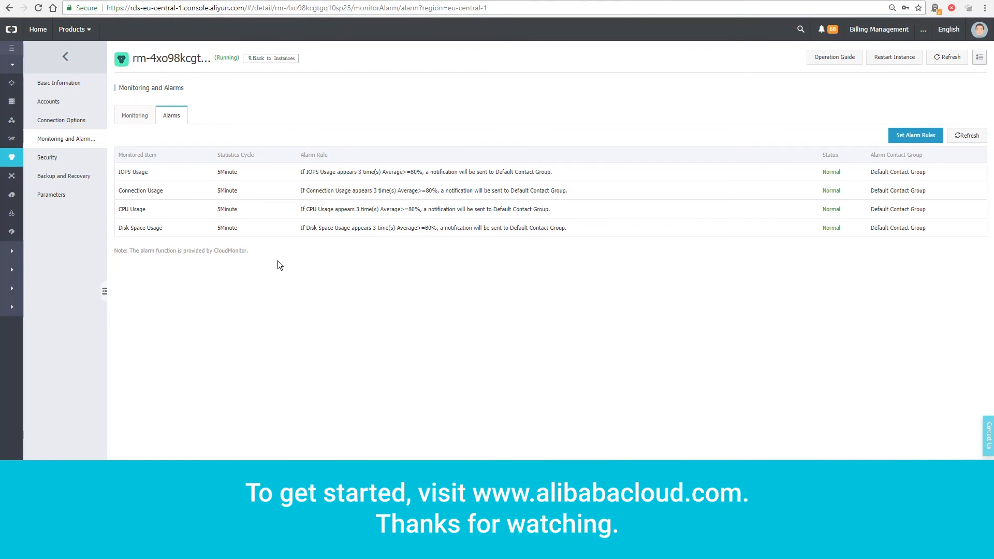
mouse_move(257, 239)
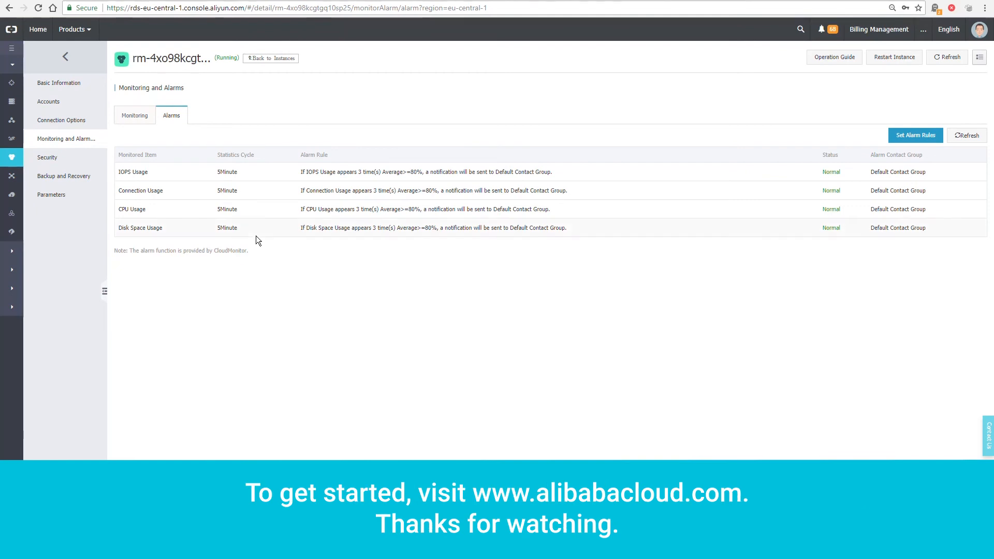